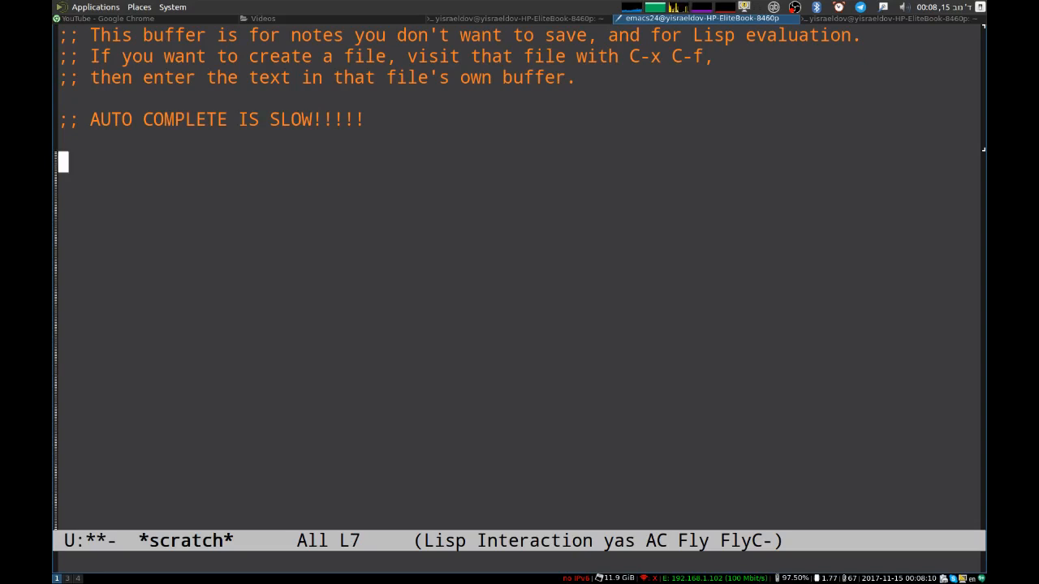
Step: Type package-ini then package-ins in *scratch*, waiting for the slow completion popup each time, then clear the line
{"action": "type", "text": "pack"}
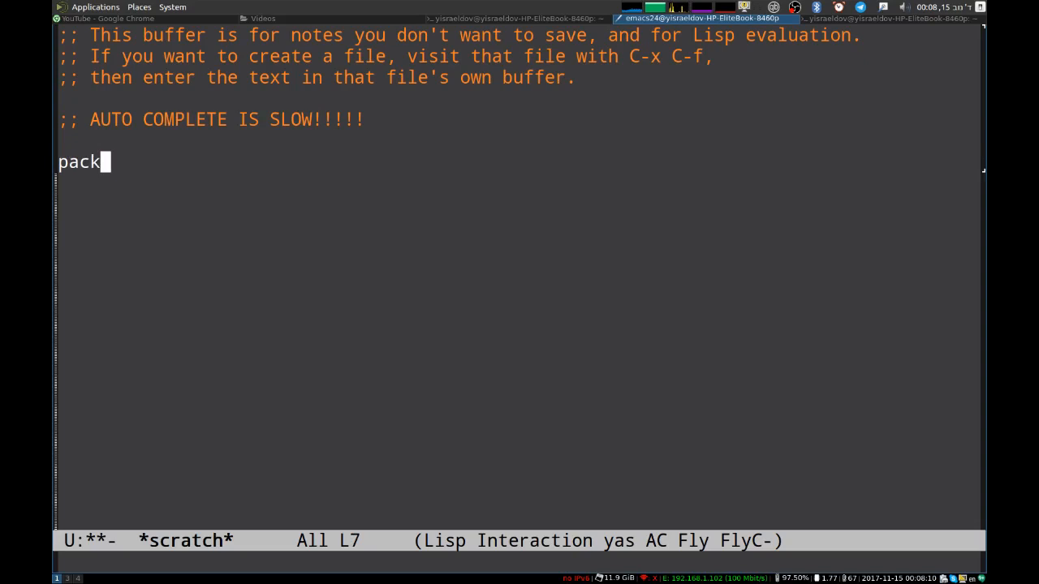
{"action": "type", "text": "age"}
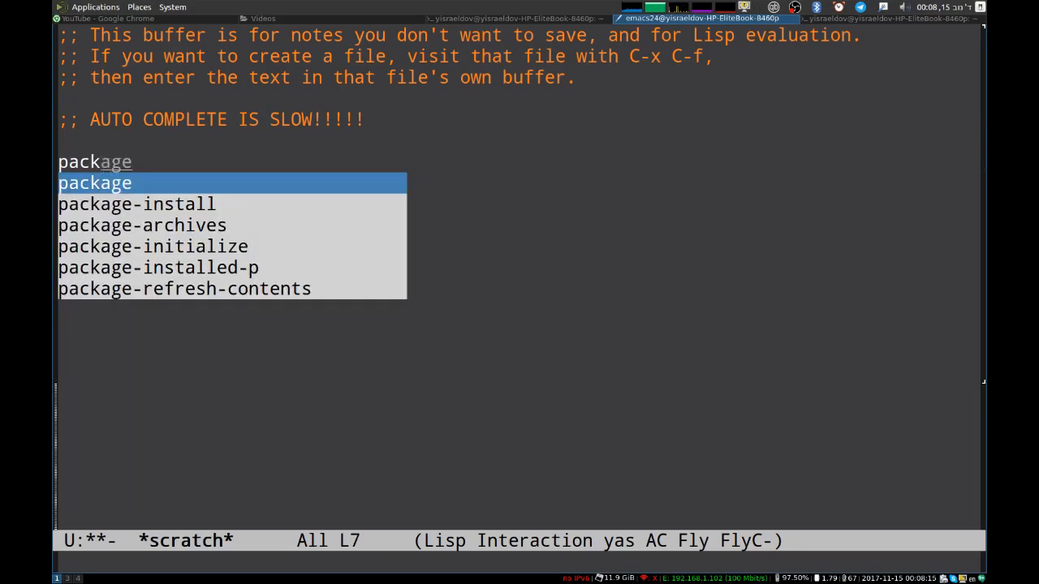
{"action": "type", "text": "-"}
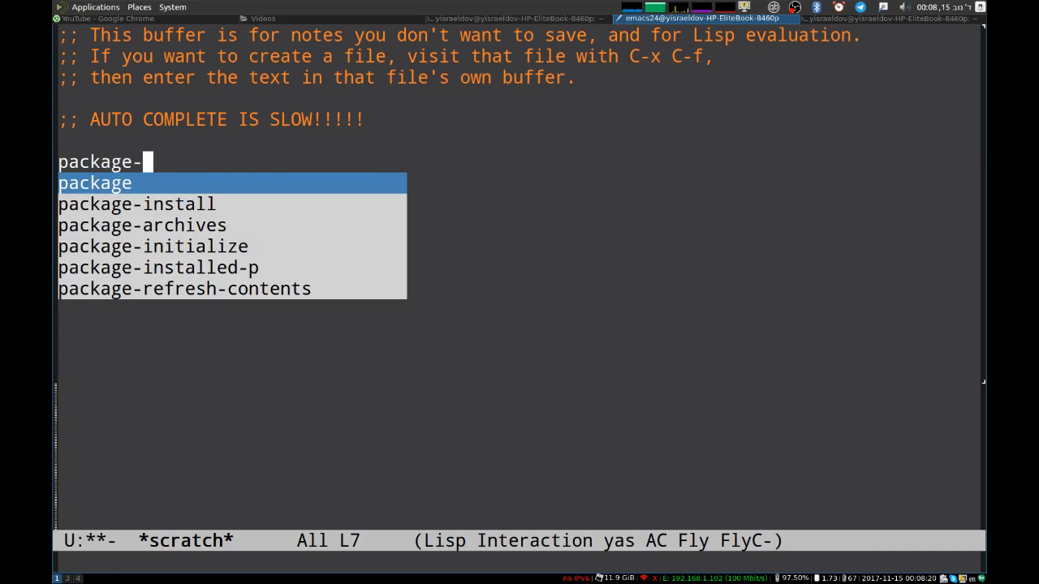
{"action": "type", "text": "ini"}
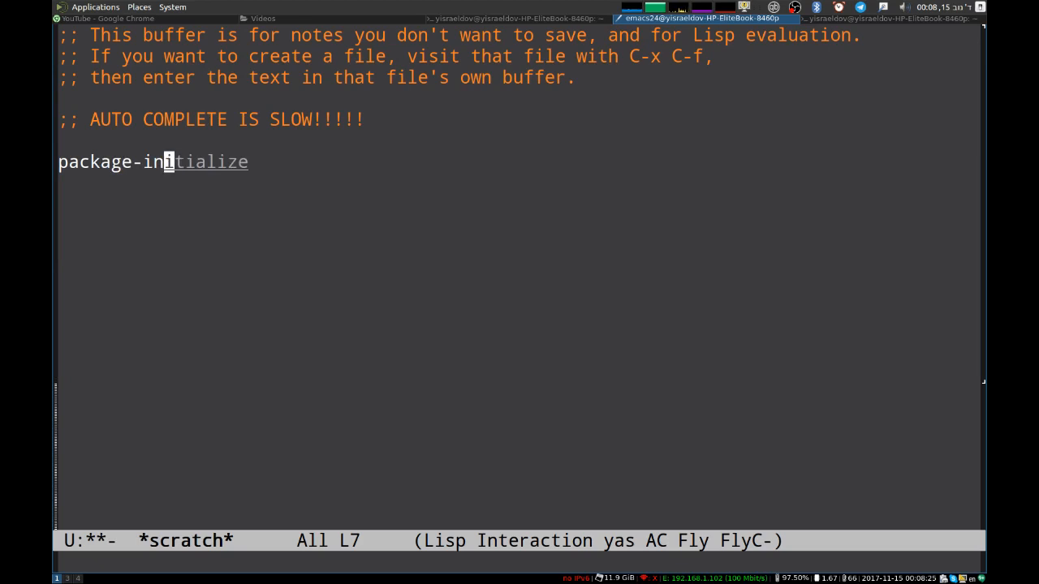
{"action": "key", "text": "BackSpace"}
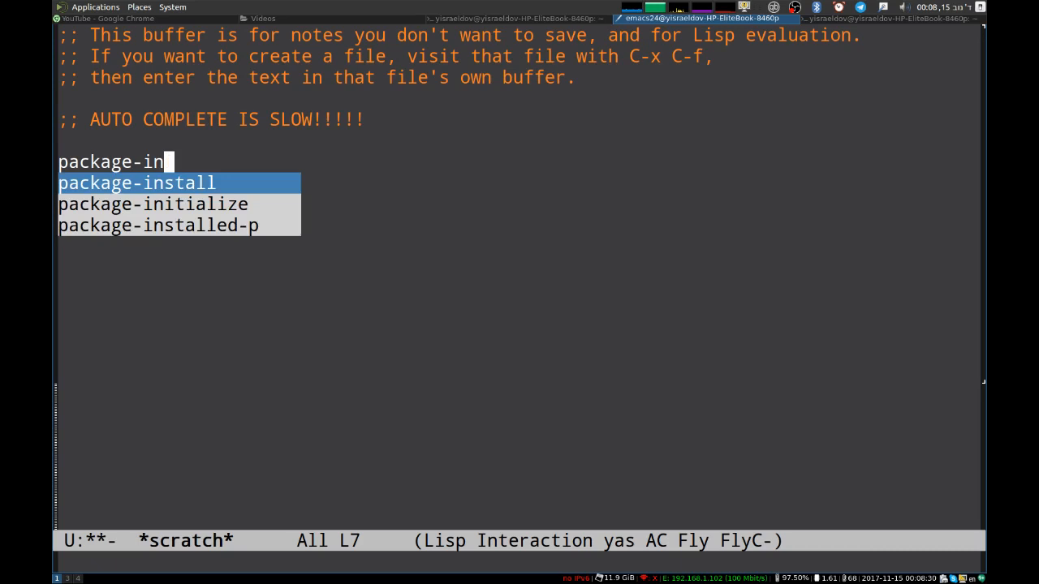
{"action": "type", "text": "s"}
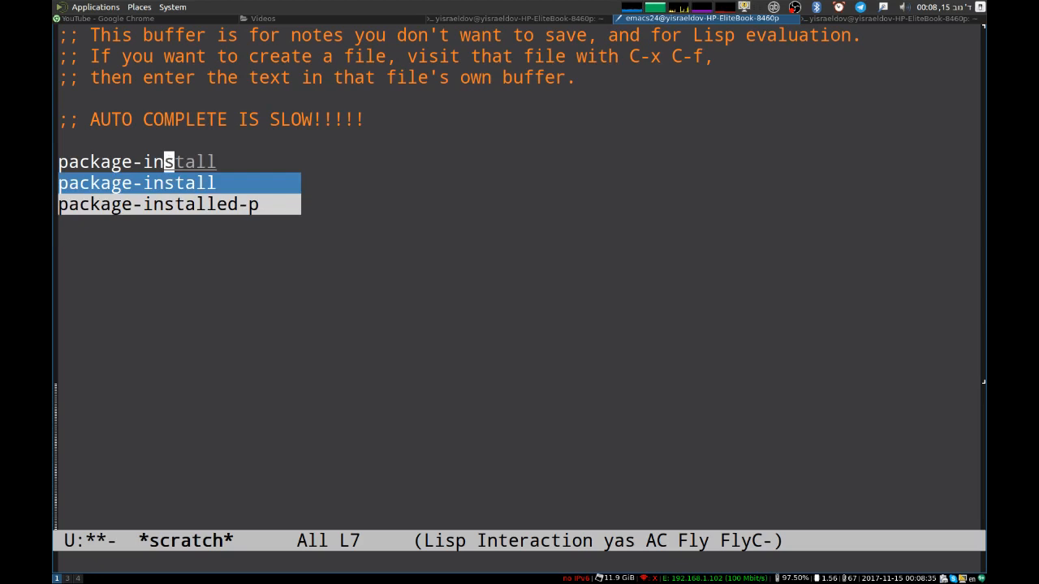
{"action": "key", "text": "BackSpace"}
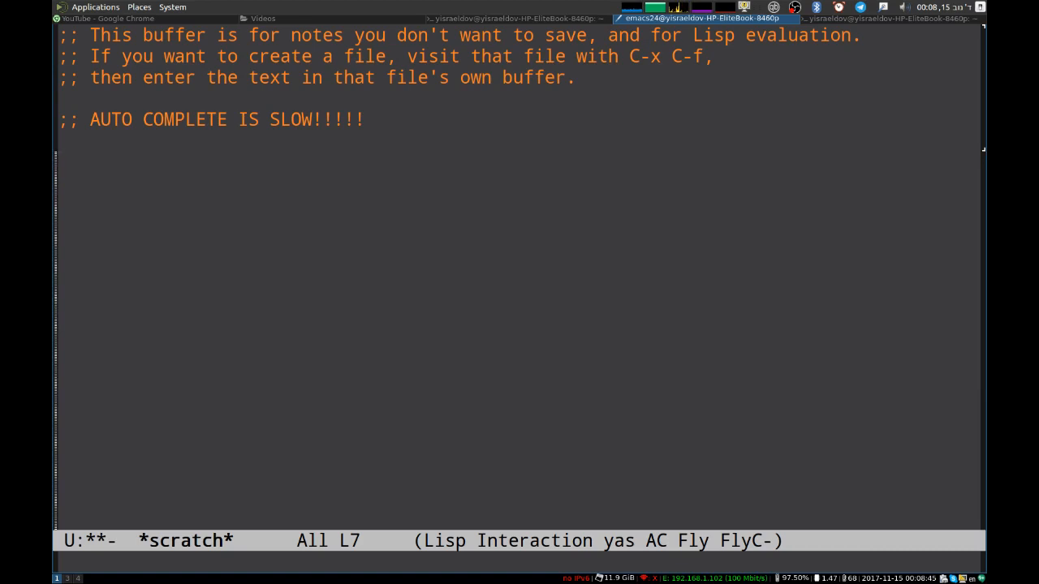
Step: Type (setq to watch its completion popup lag, then switch over to the LessonFiles.php buffer
{"action": "type", "text": "(set"}
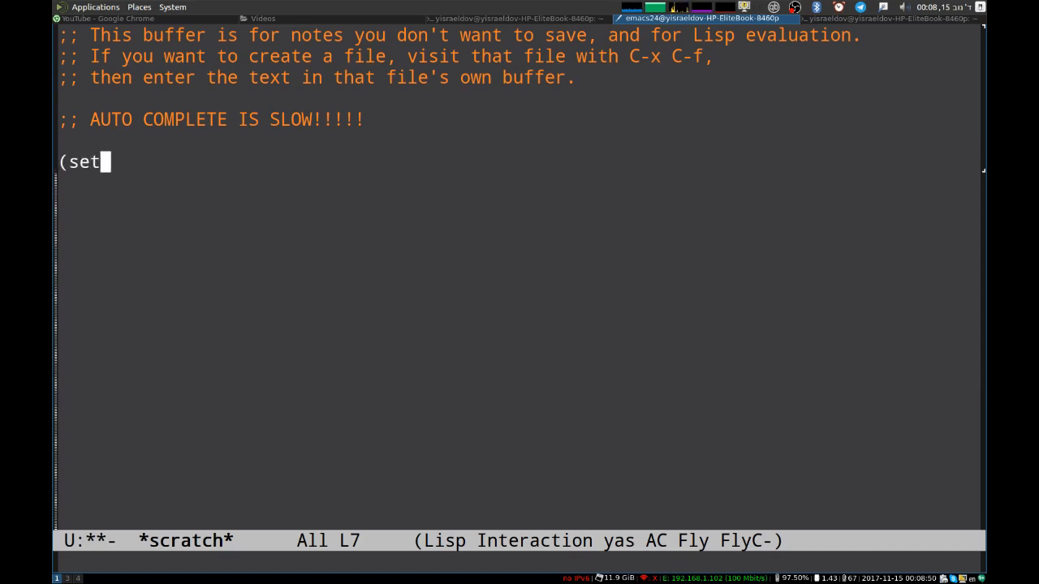
{"action": "type", "text": "q"}
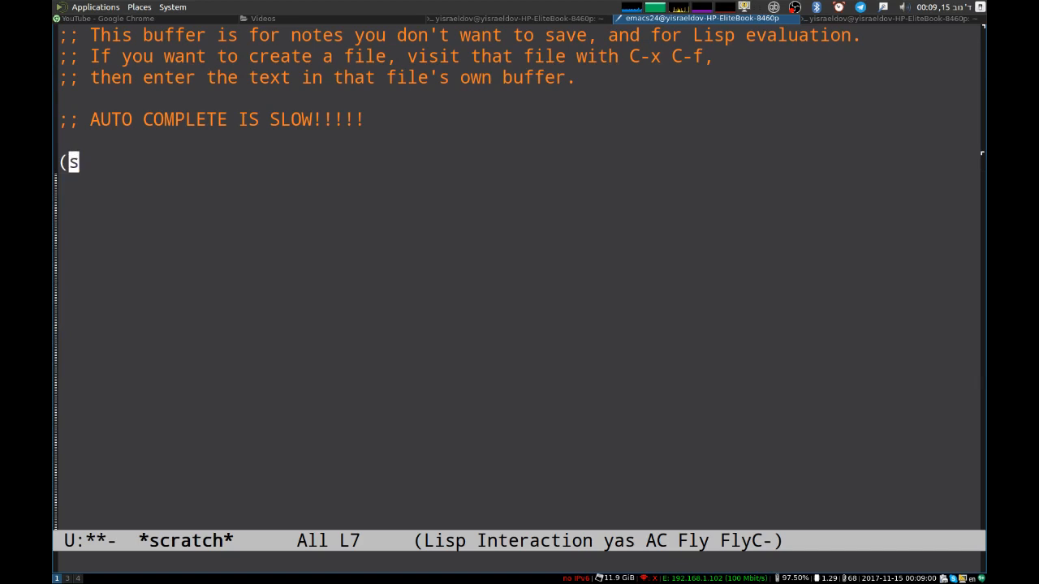
{"action": "key", "text": "BackSpace"}
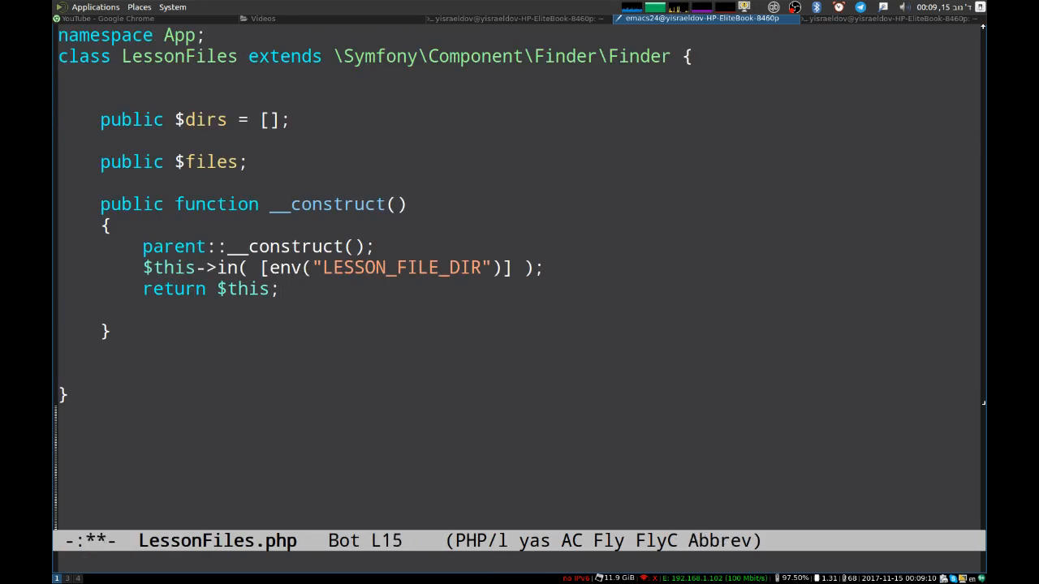
Step: Type $this-> in the constructor and browse the ac-php member suggestions toward path and array
{"action": "type", "text": "$this-"}
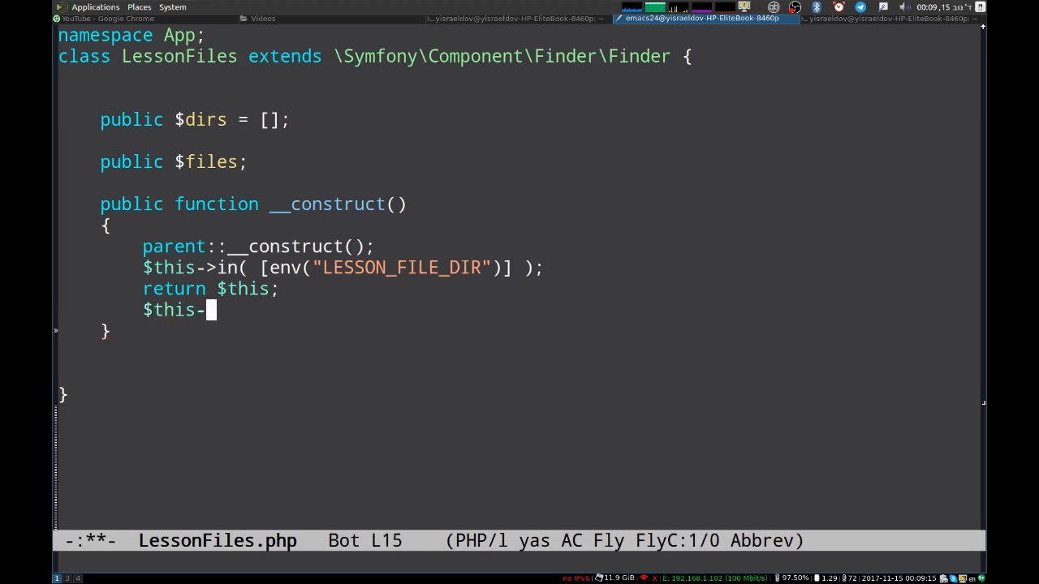
{"action": "type", "text": "->"}
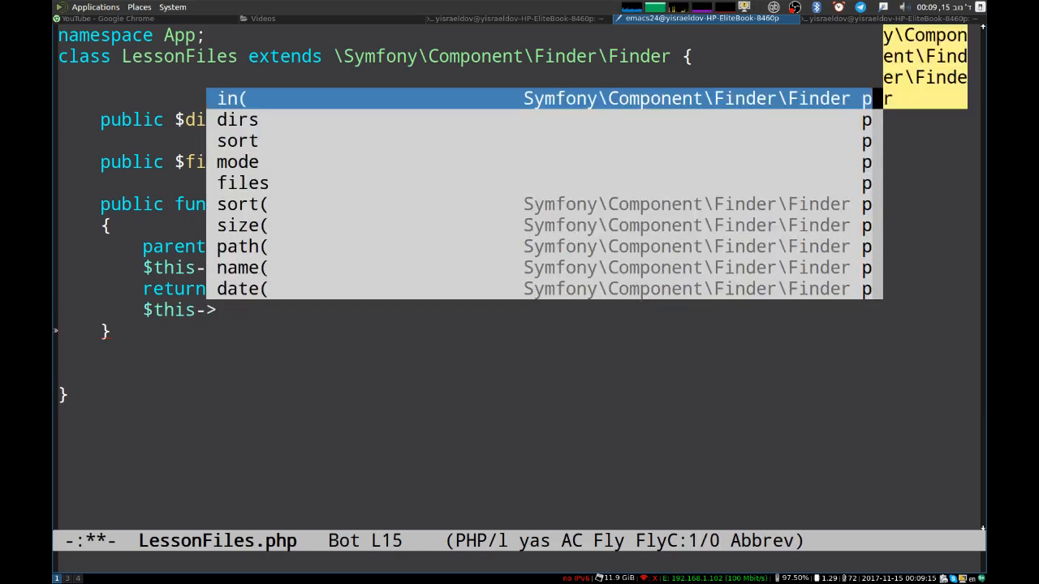
{"action": "key", "text": "down"}
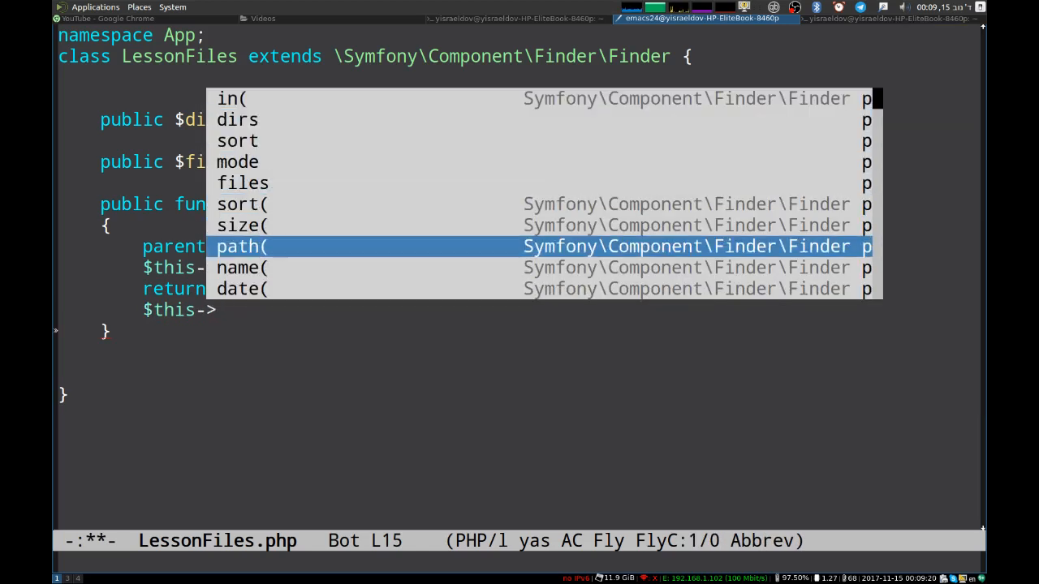
{"action": "type", "text": "path"}
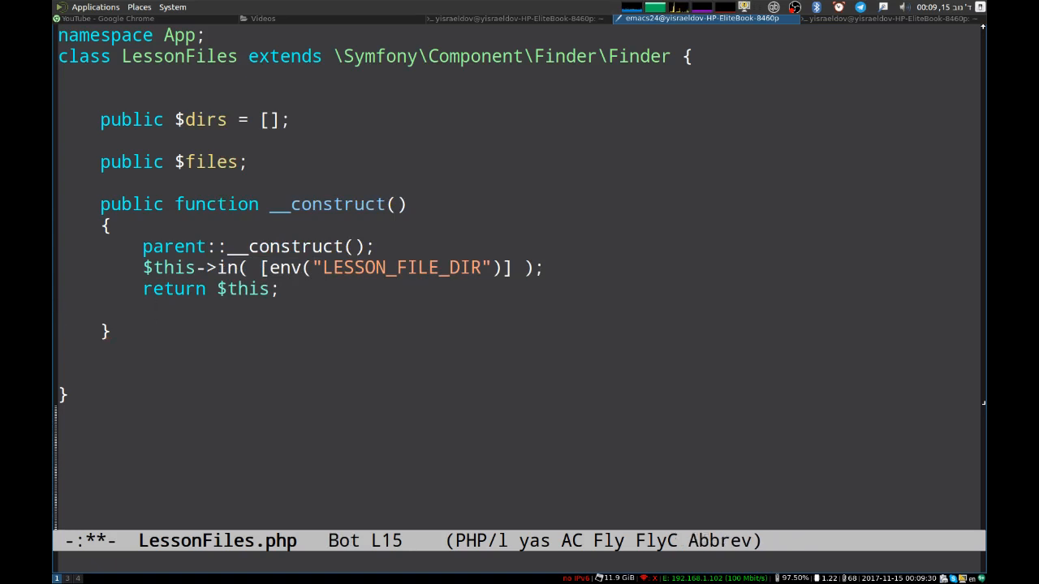
{"action": "type", "text": "array"}
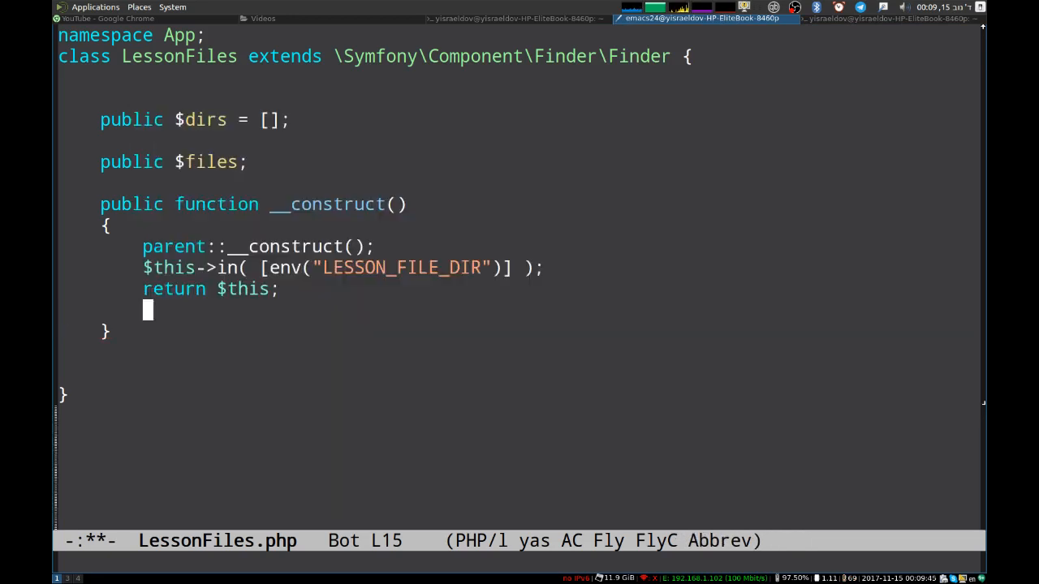
Step: Type str, erase back to s and retype tr to retrigger the PHP string-function suggestions
{"action": "type", "text": "str"}
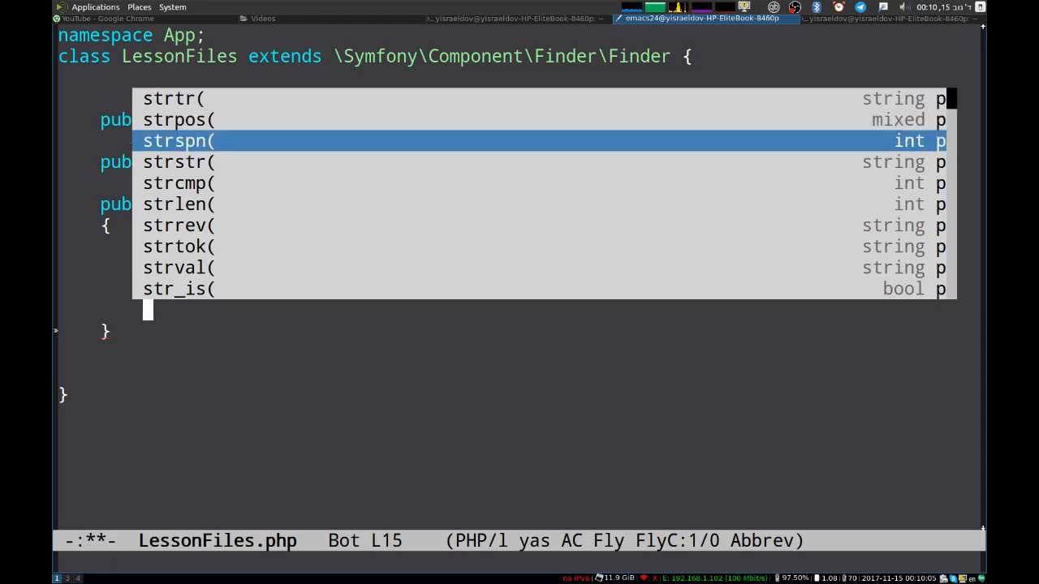
{"action": "key", "text": "up"}
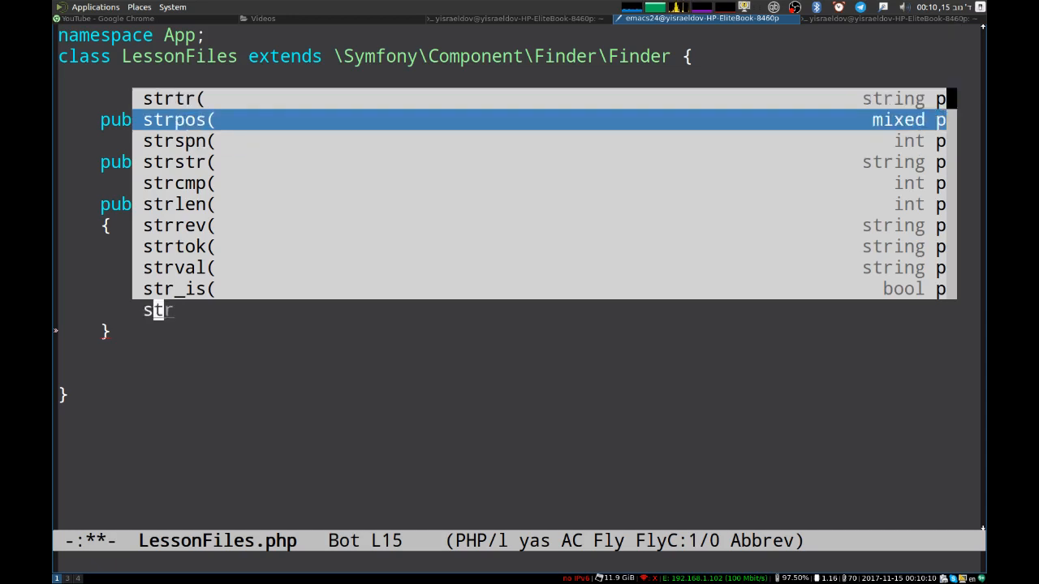
{"action": "key", "text": "BackSpace"}
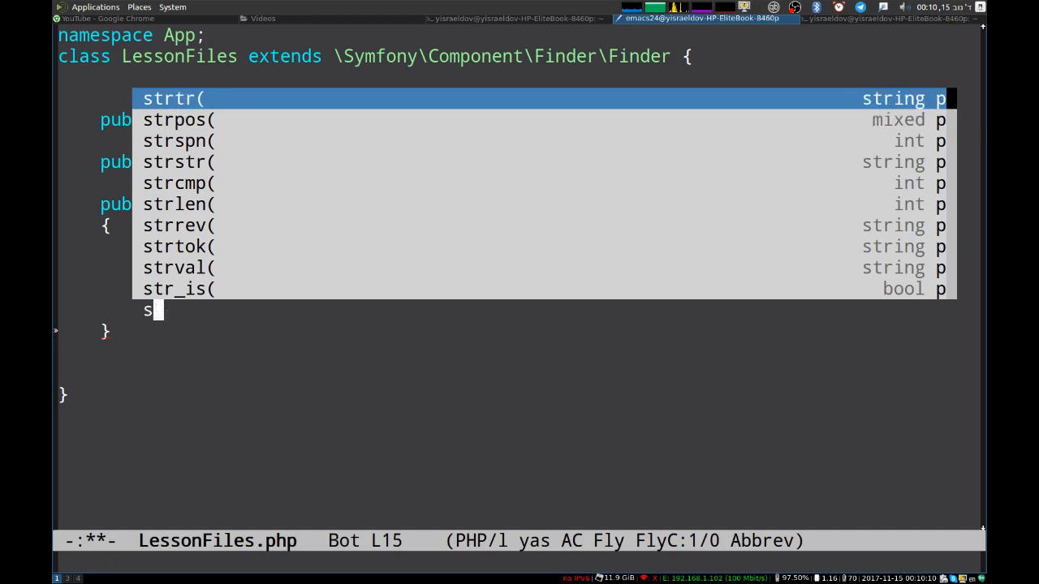
{"action": "type", "text": "tr"}
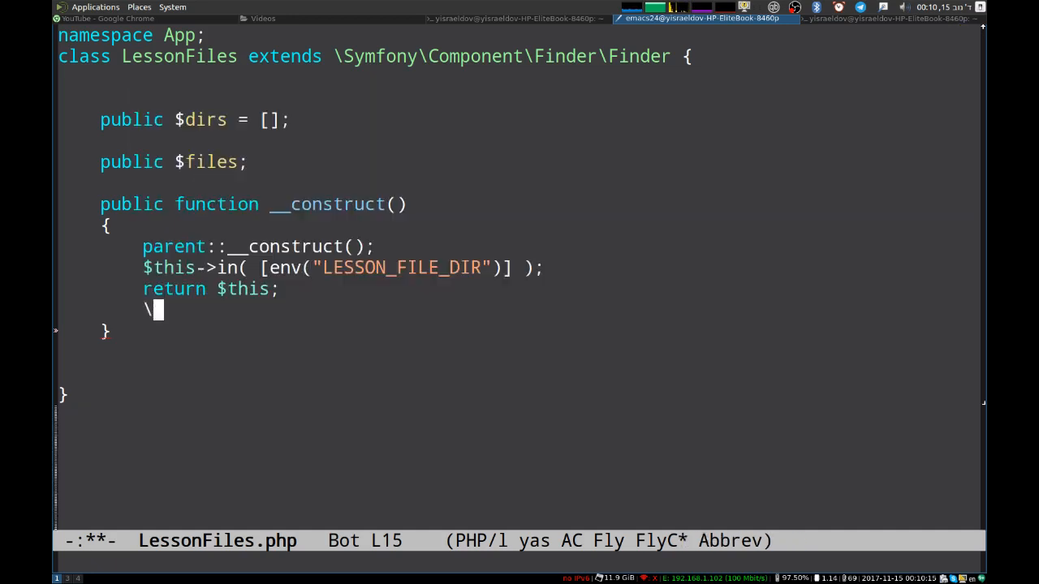
Step: Type \Spl and accept the \SplInt class from the completion popup
{"action": "type", "text": "S"}
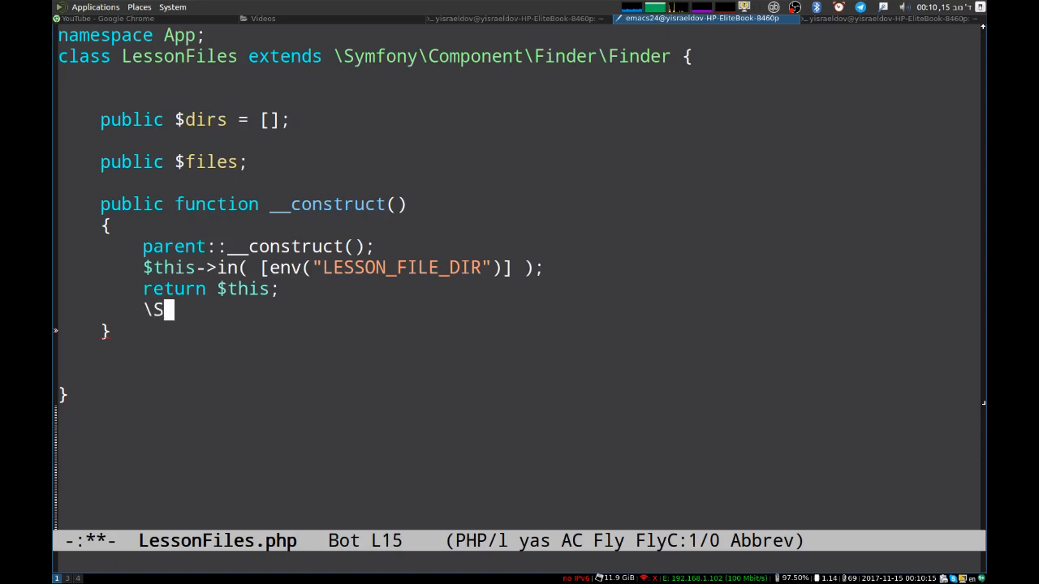
{"action": "type", "text": "pl"}
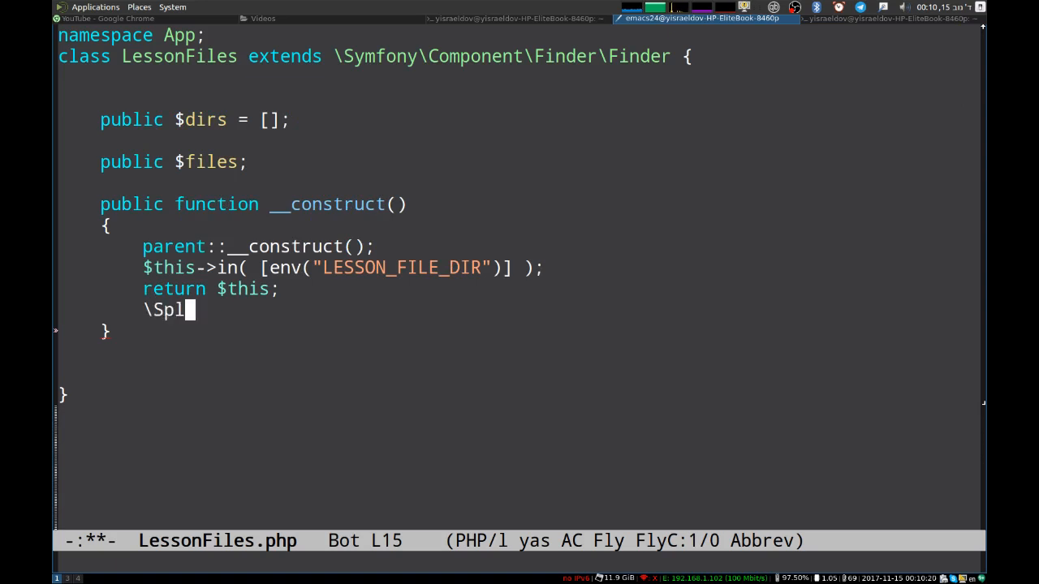
{"action": "type", "text": "MaxHeap"}
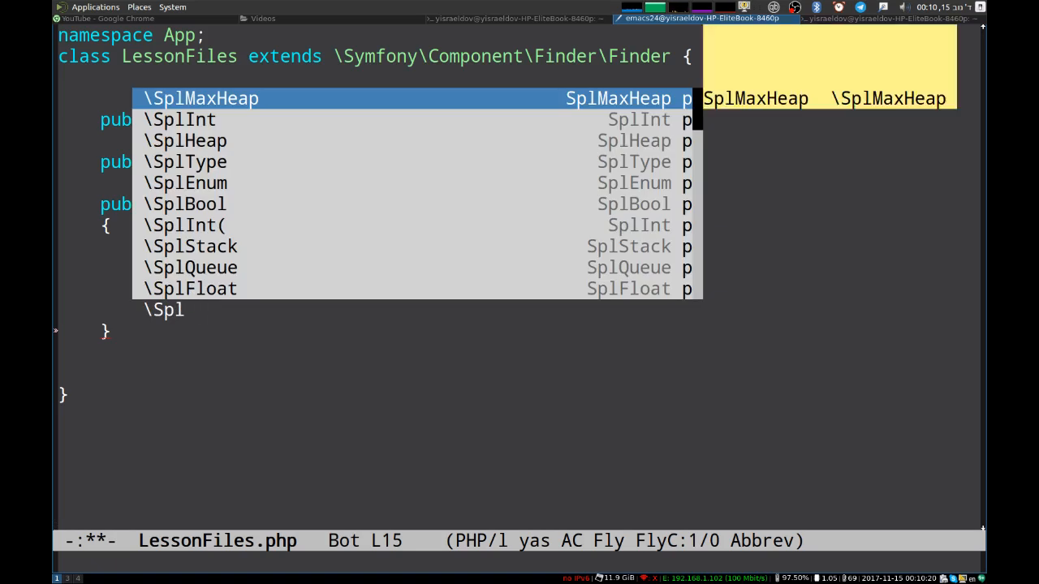
{"action": "key", "text": "down"}
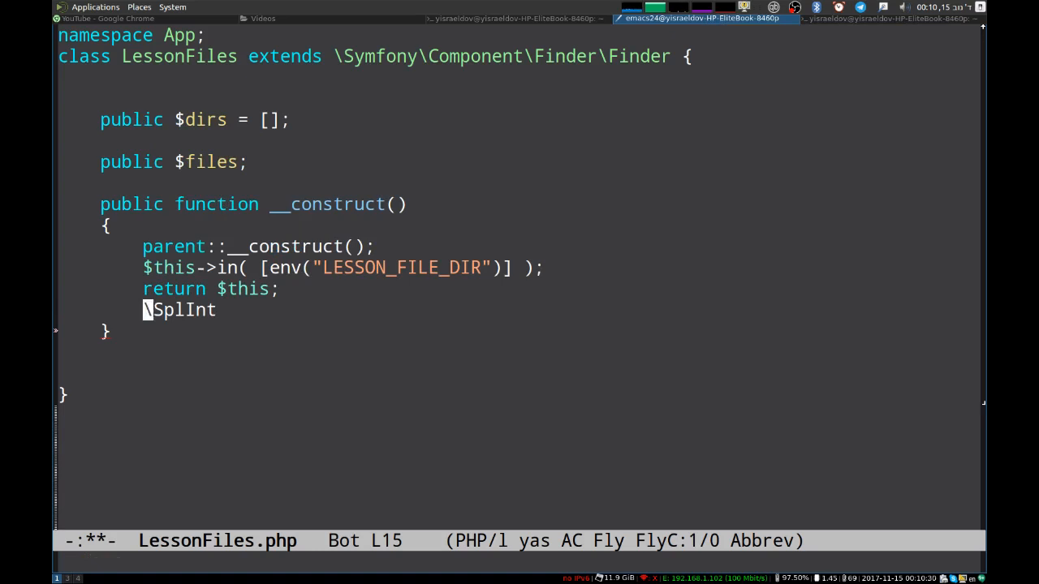
Step: Finish the line as $x = new \SplInt(); and begin a $x-> member access
{"action": "type", "text": "#x"}
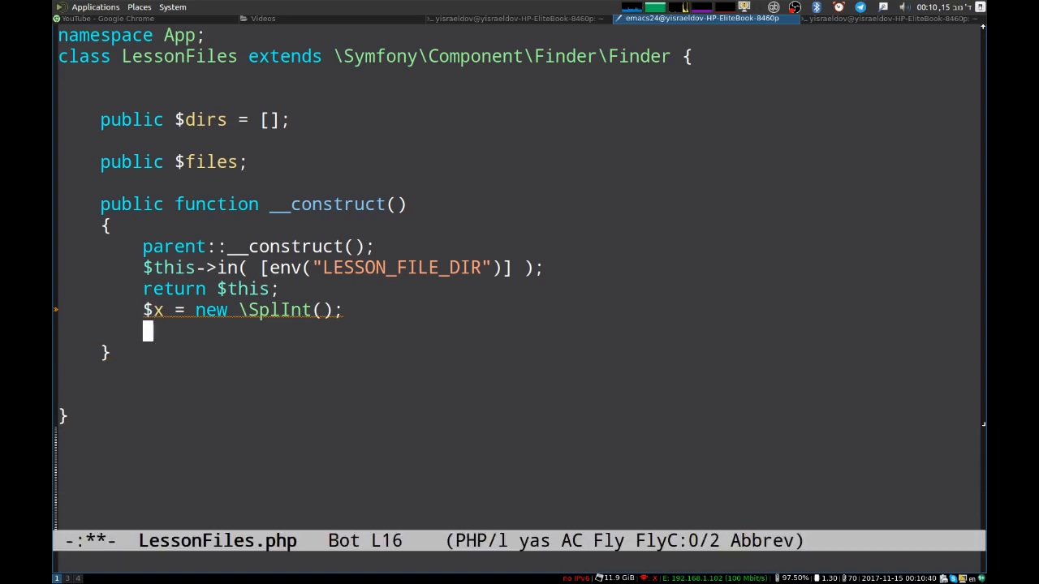
{"action": "type", "text": "$x"}
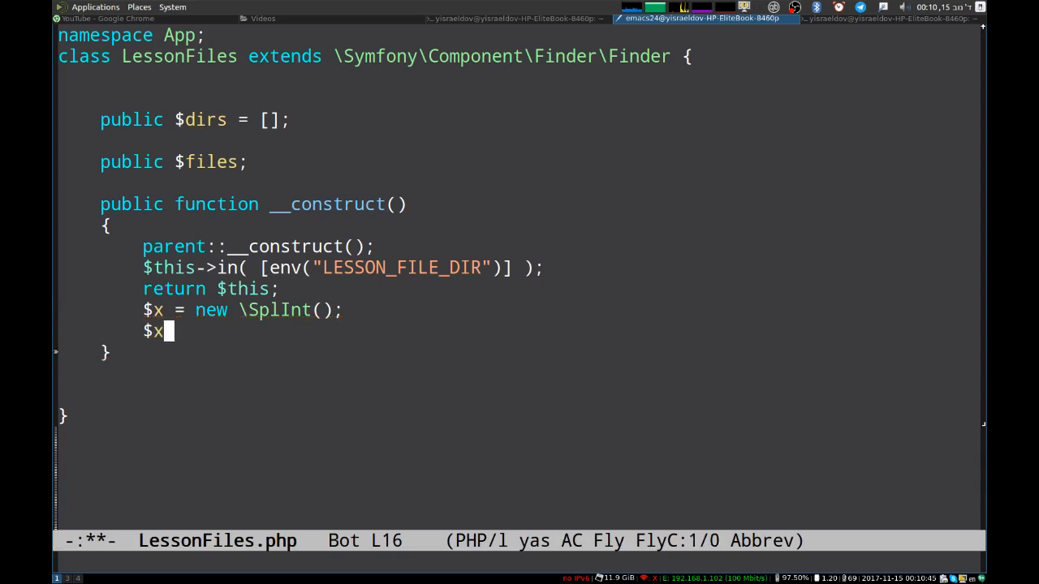
{"action": "type", "text": "->"}
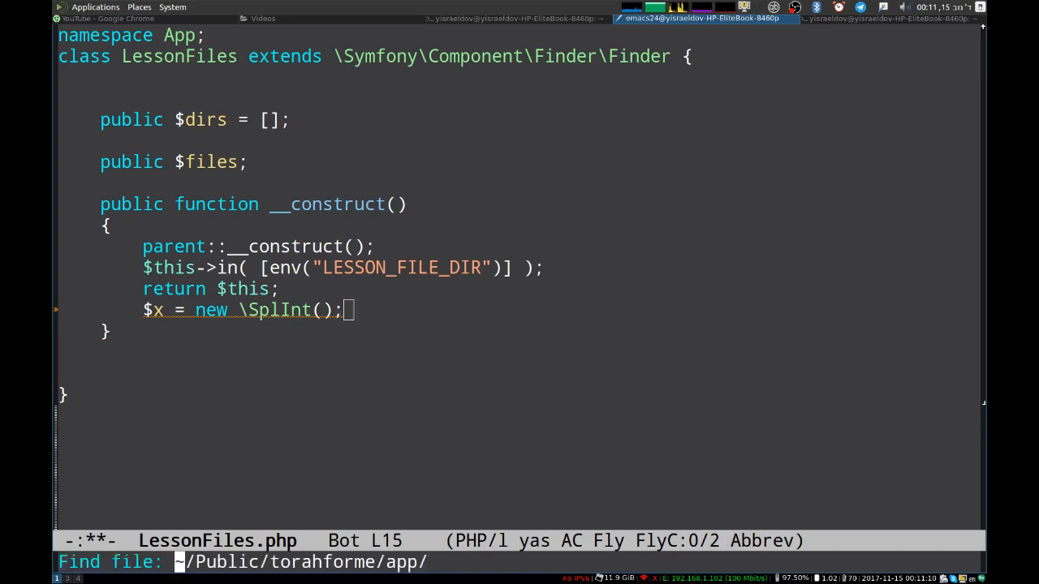
Step: Open ~/.emacs.d/init.el and scroll down to the use-package php-mode and ac-php block
{"action": "type", "text": "~/.emacs.d/ini"}
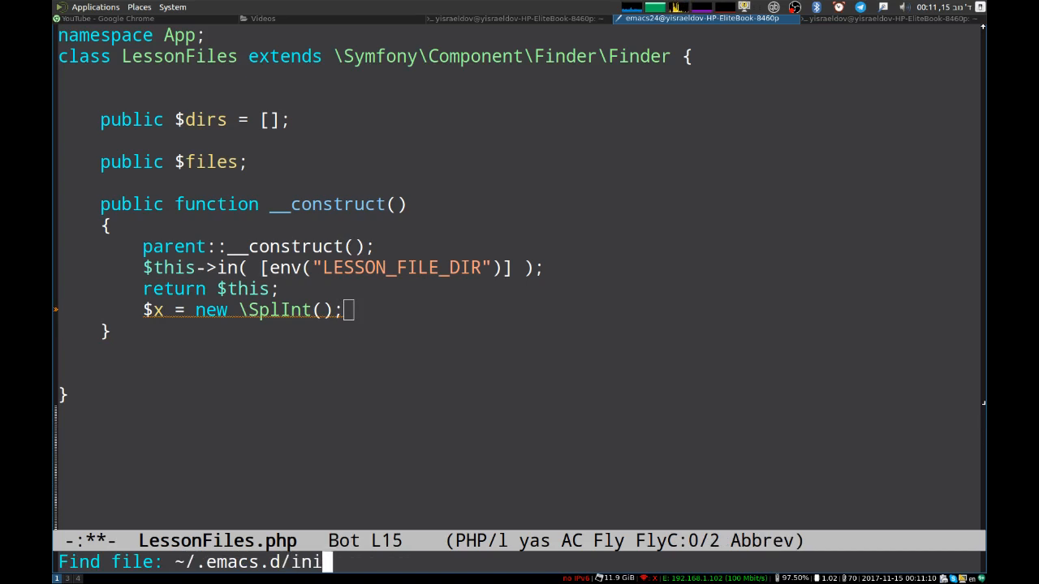
{"action": "key", "text": "Return"}
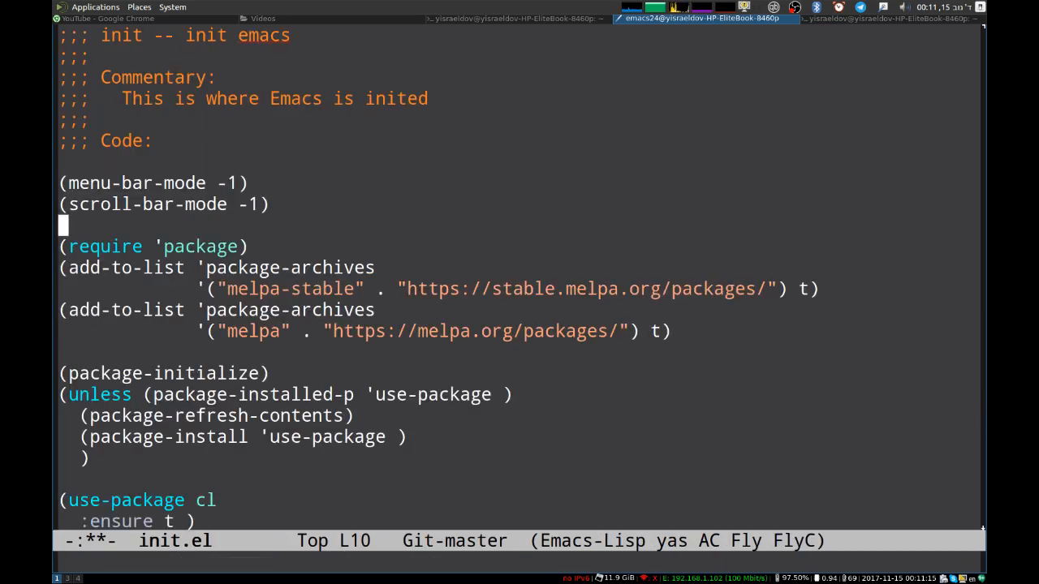
{"action": "scroll", "scroll_direction": "down", "scroll_amount": 3}
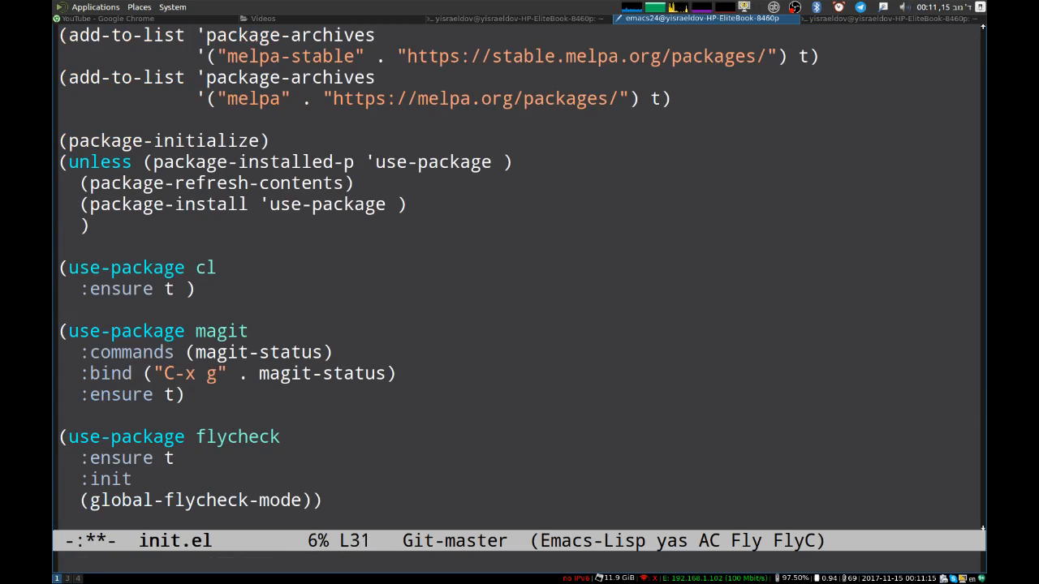
{"action": "scroll", "scroll_direction": "down", "scroll_amount": 3}
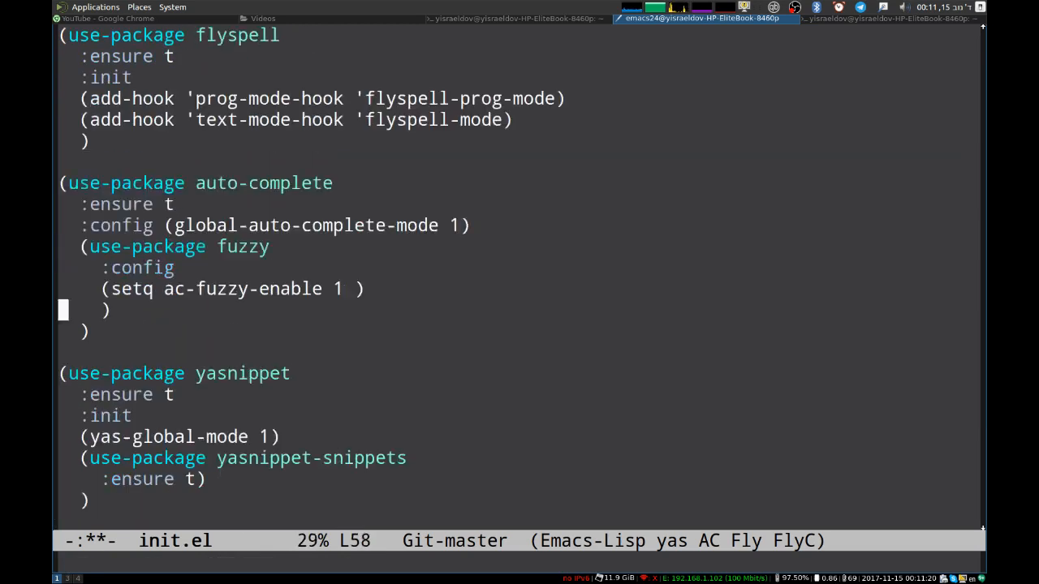
{"action": "scroll", "scroll_direction": "down", "scroll_amount": 3}
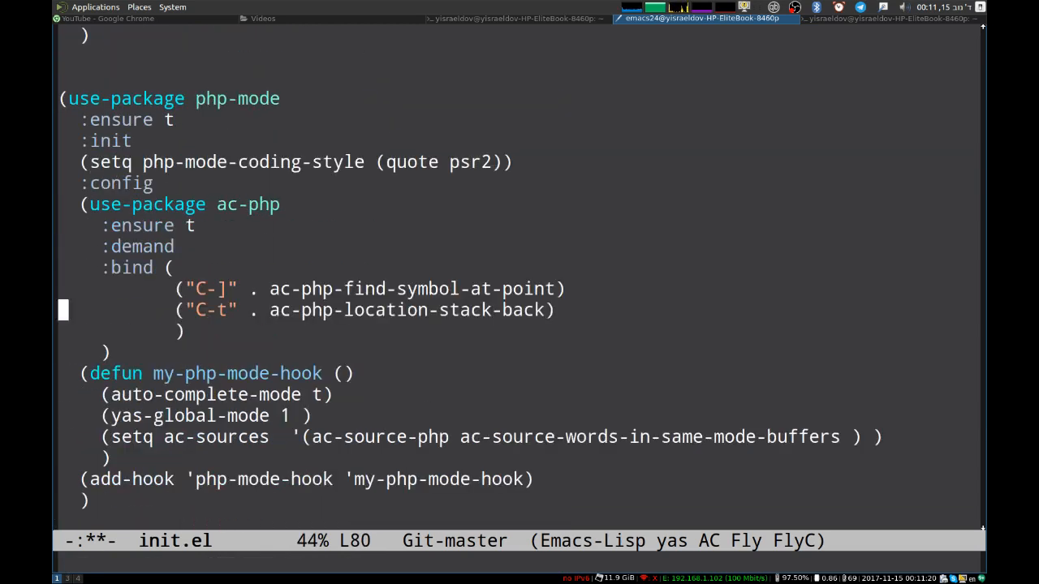